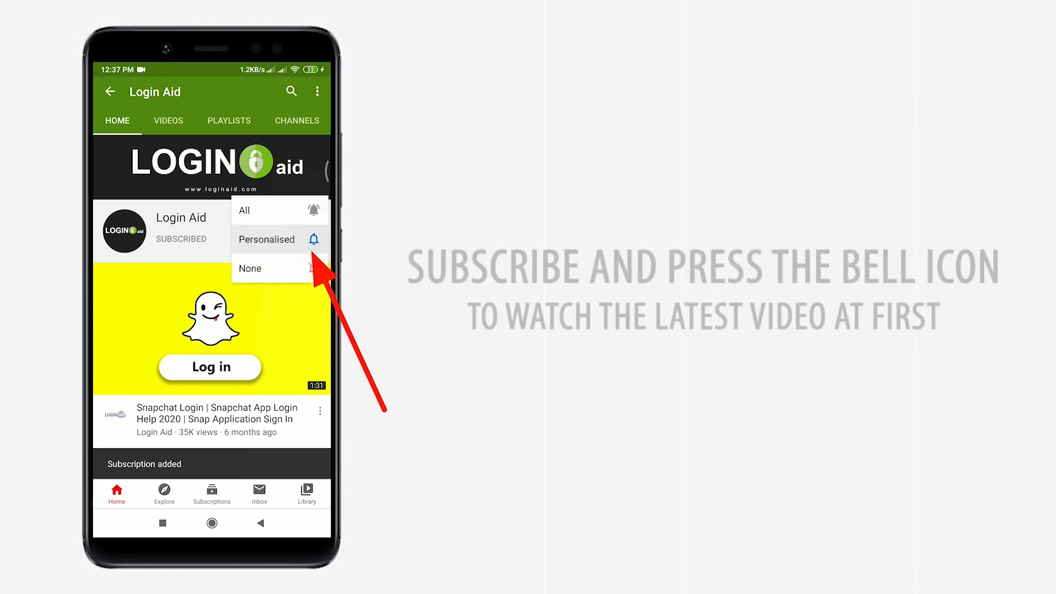
Turn on personalised notifications for the Login Aid YouTube channel
click(244, 210)
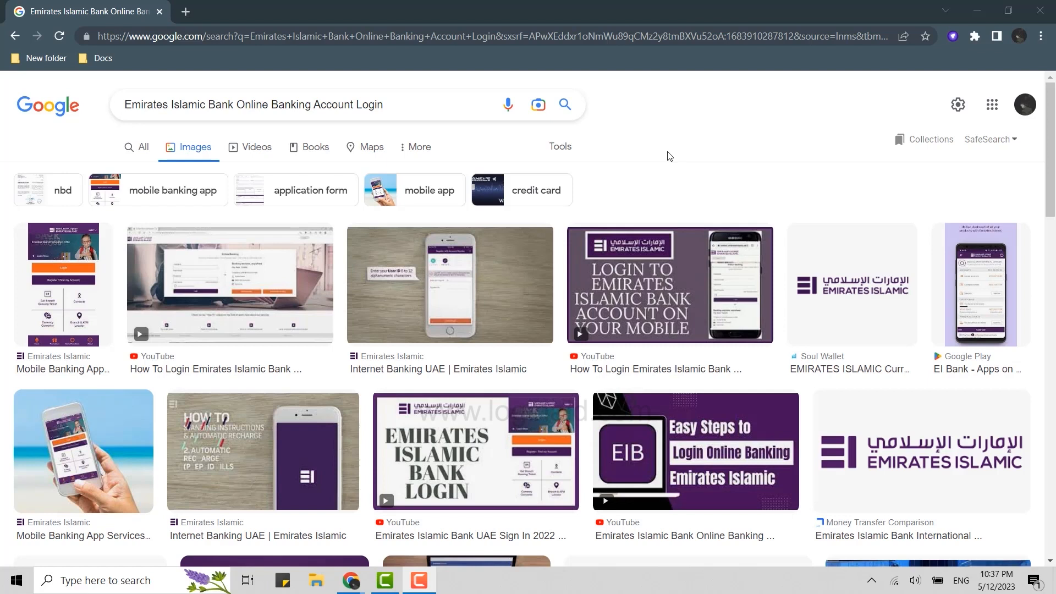
Visit emiratesislamic.com and choose LOG IN > Online Banking
text(emiratesislamic.com)
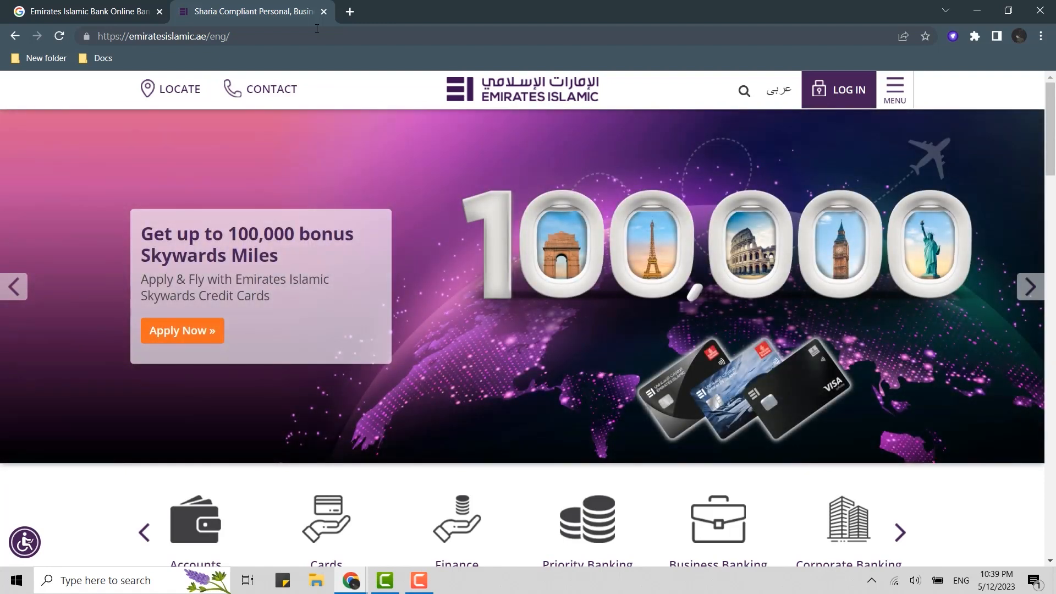
click(839, 90)
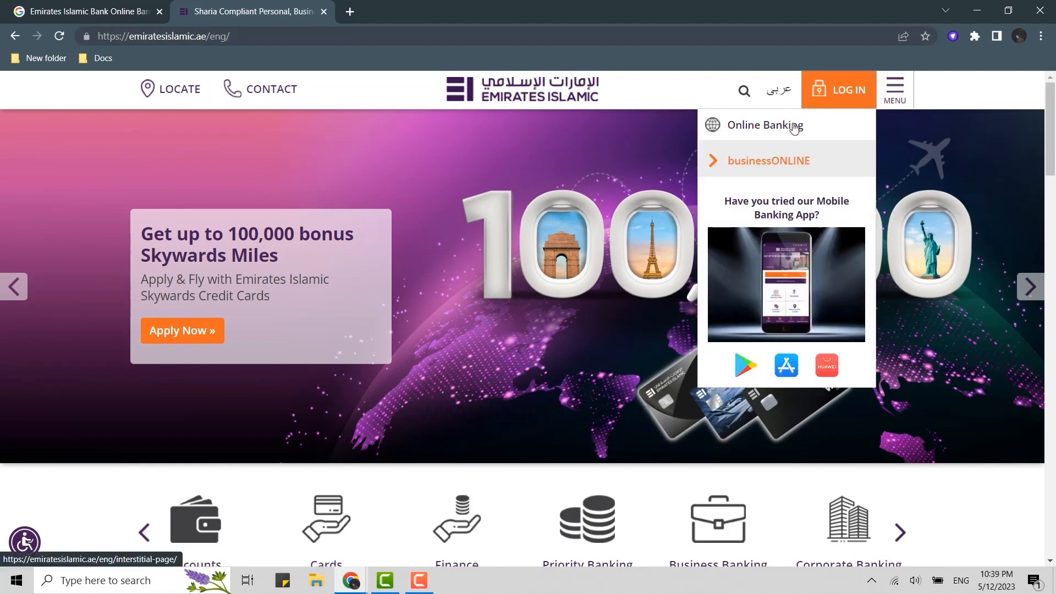
click(764, 126)
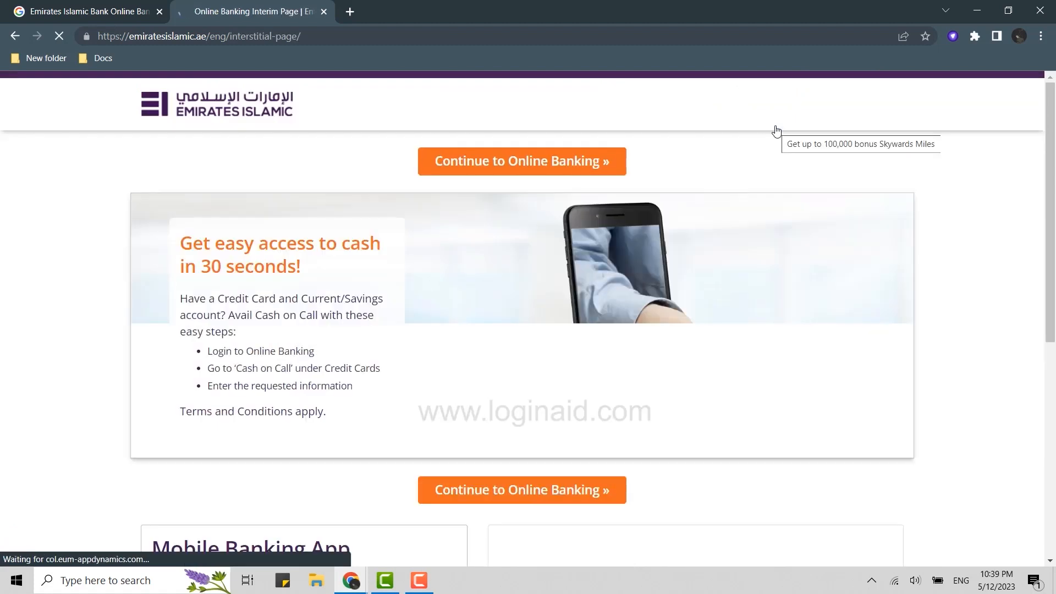
Continue past the interim page to the Online Banking login page
scroll(down, 3)
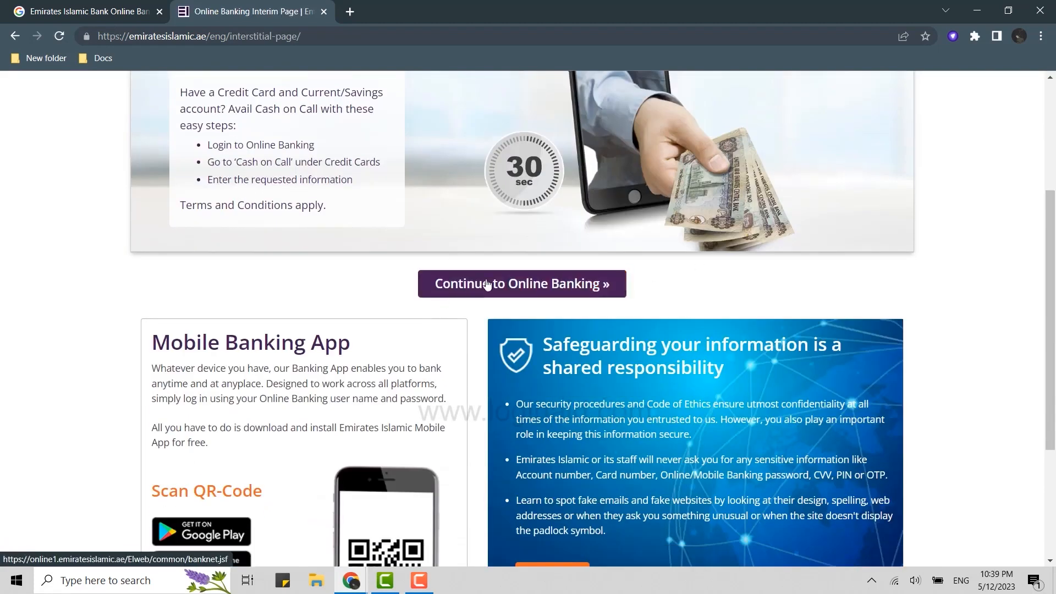
click(522, 282)
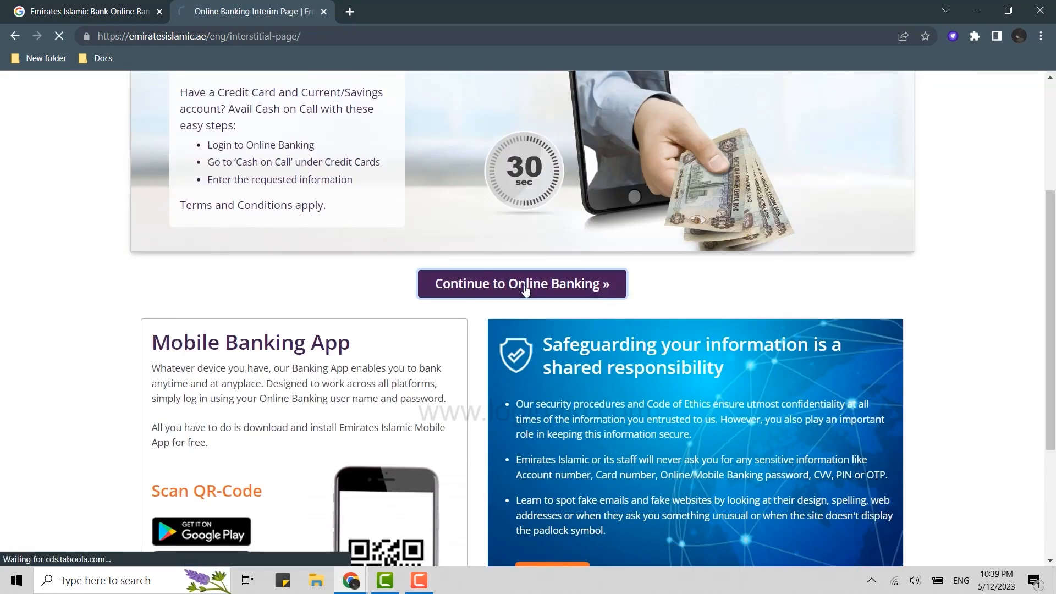
click(521, 283)
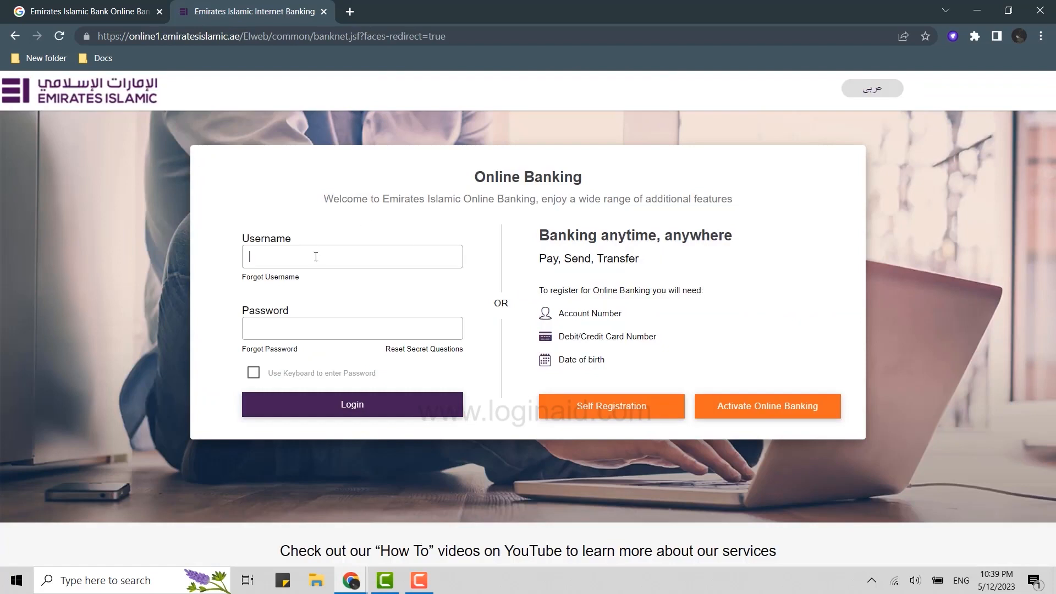
text(alexbalake)
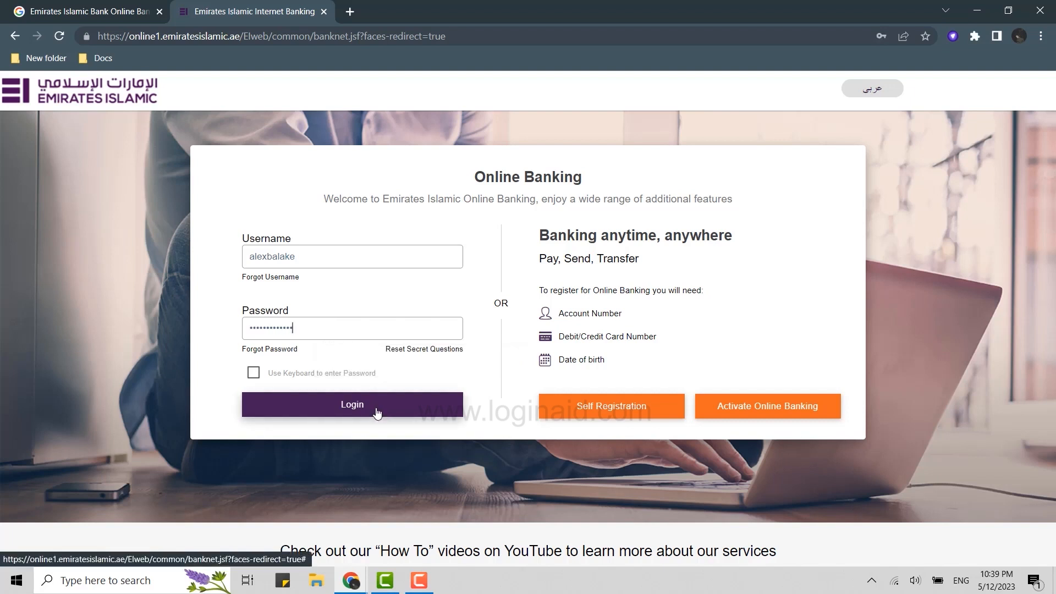
mouse_move(605, 414)
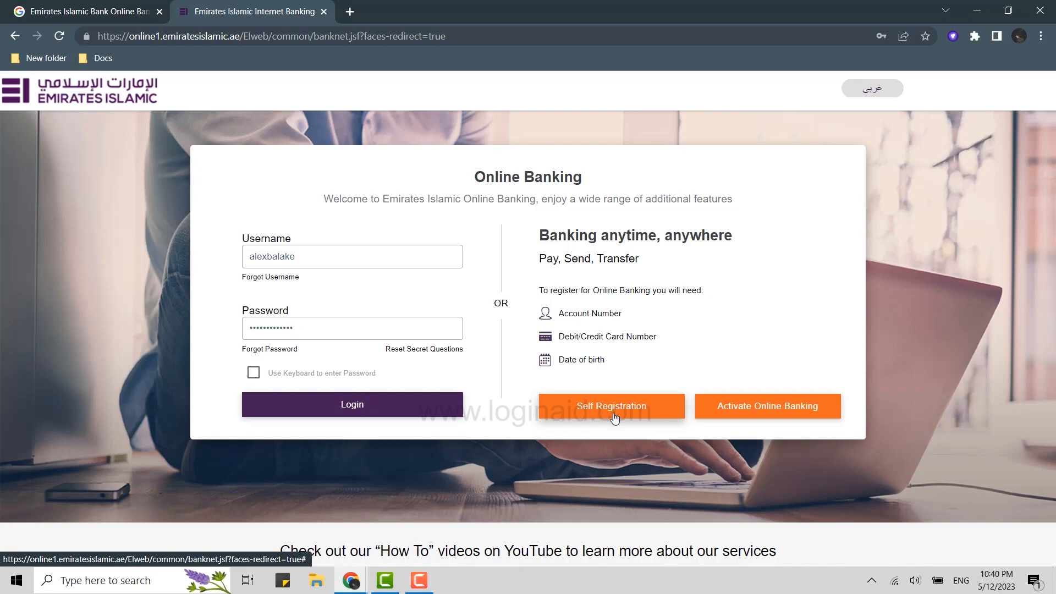
mouse_move(804, 415)
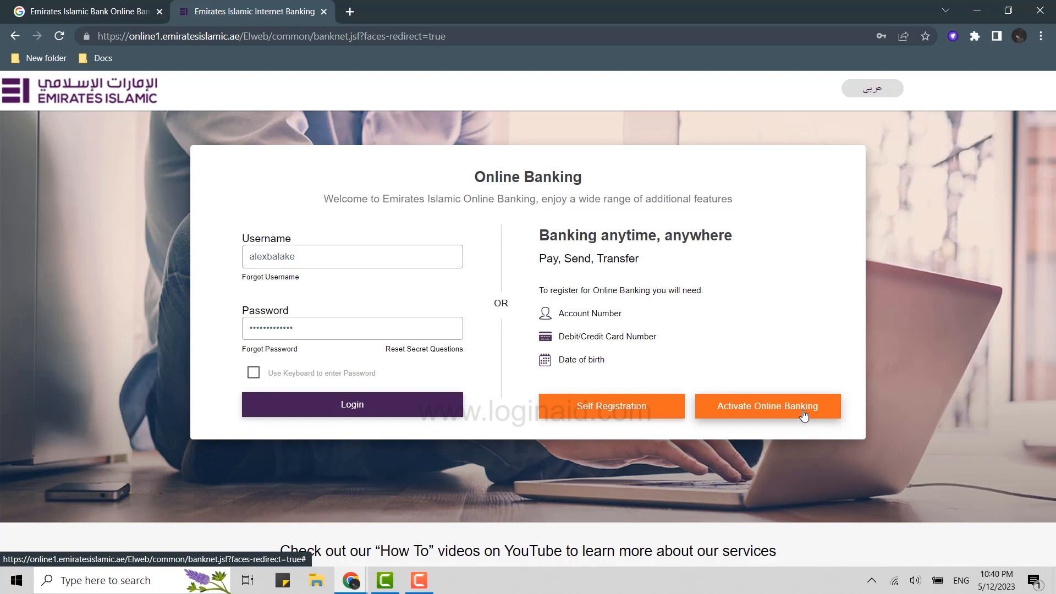
mouse_move(294, 356)
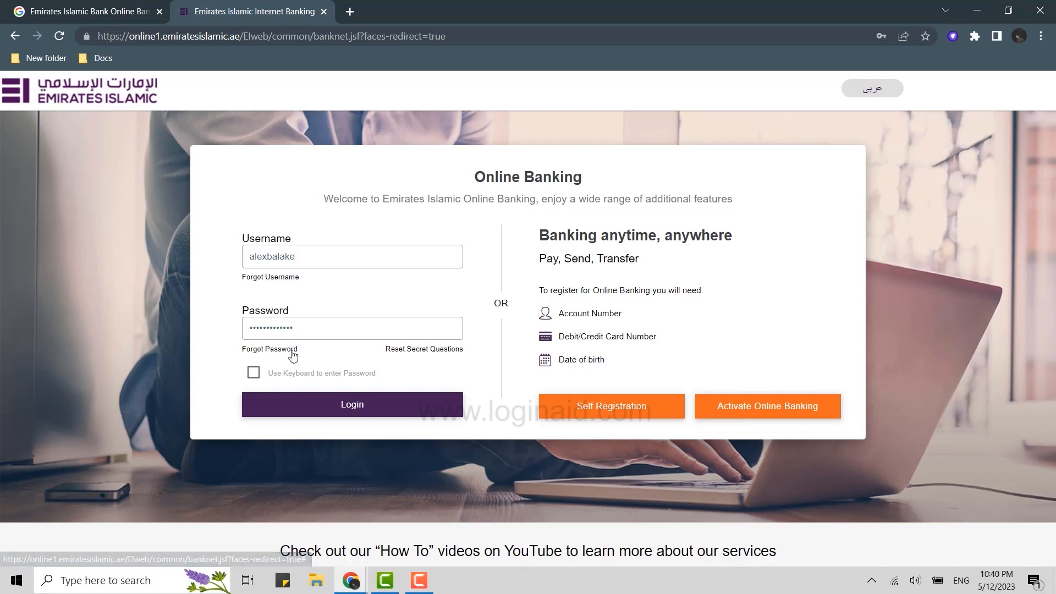